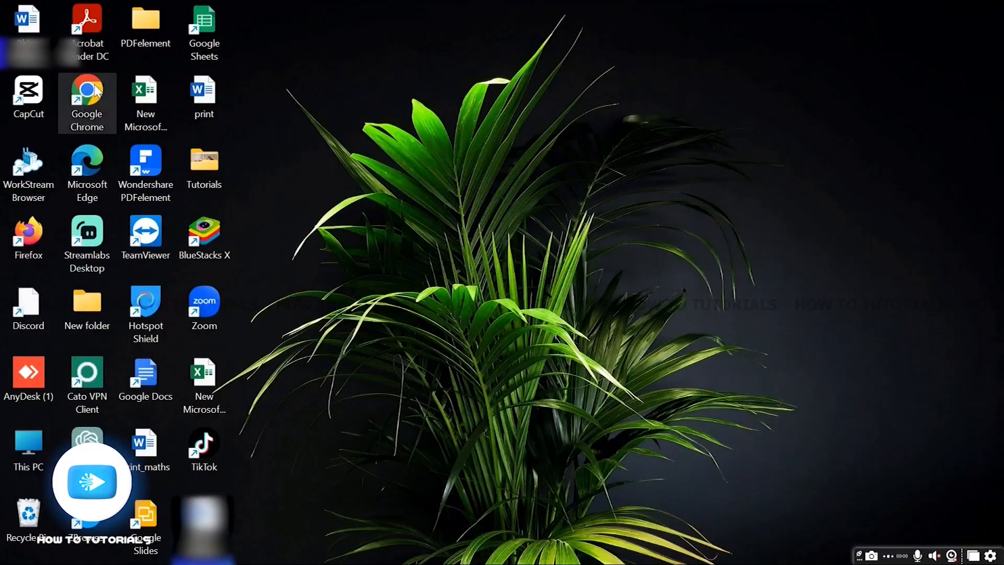
pyautogui.moveTo(540, 285)
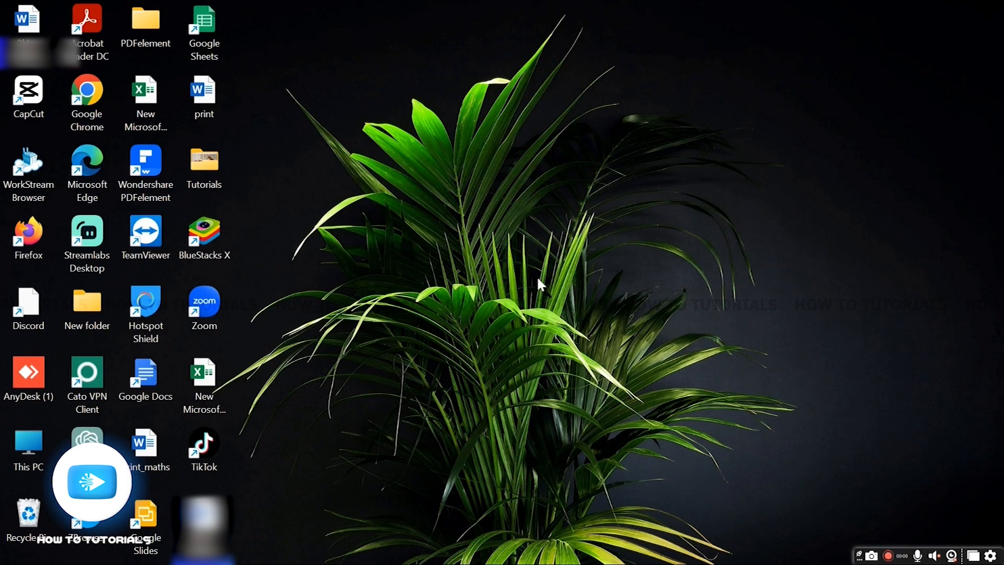
pyautogui.moveTo(492, 449)
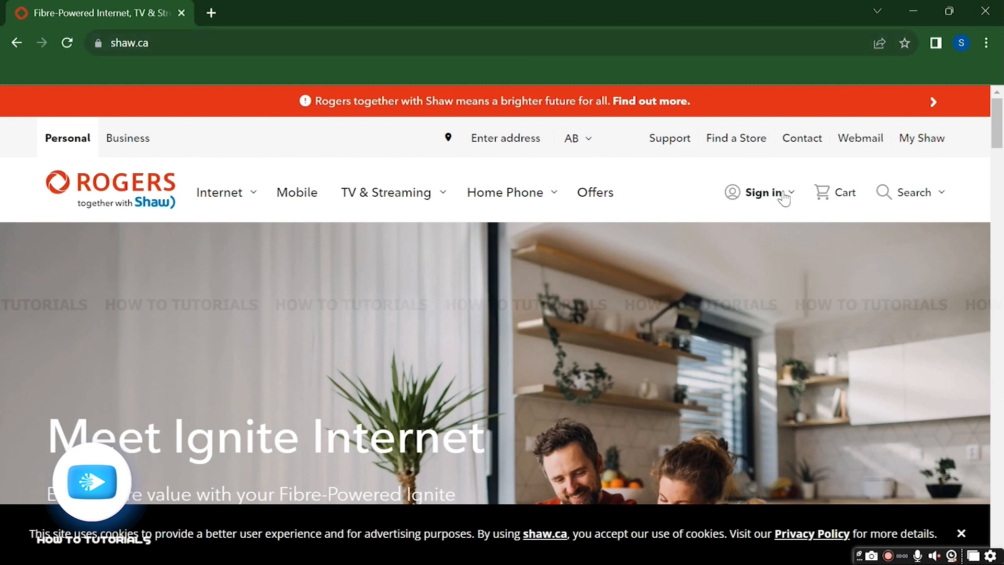
# - Bring up the Shaw sign-in panel and reveal its Register now option
pyautogui.click(758, 193)
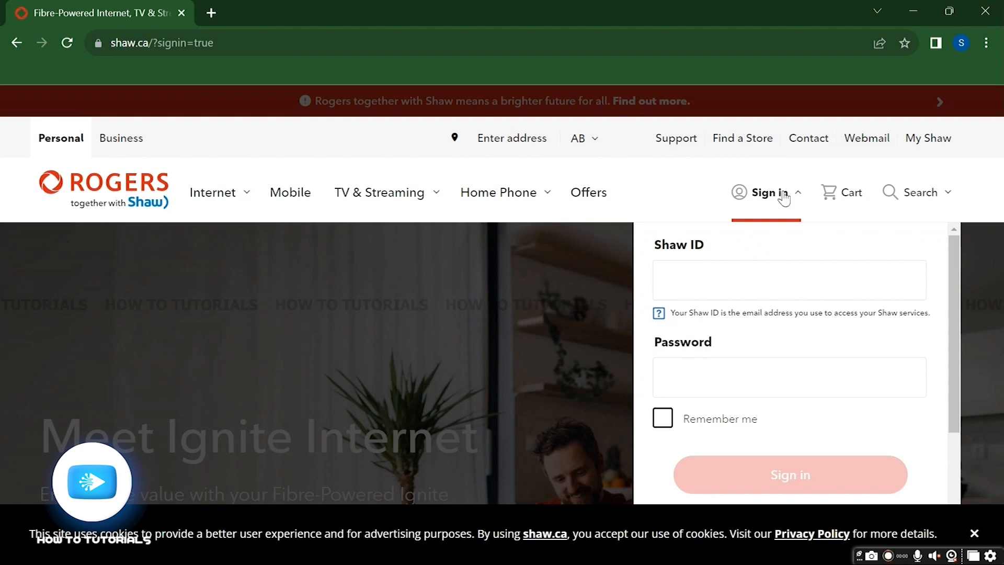
pyautogui.moveTo(945, 417)
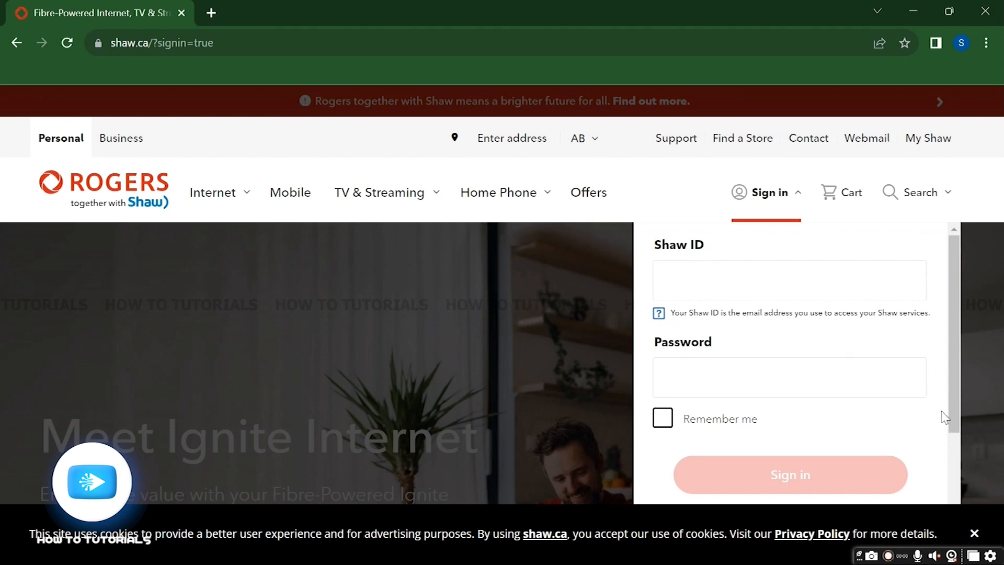
pyautogui.scroll(-3)
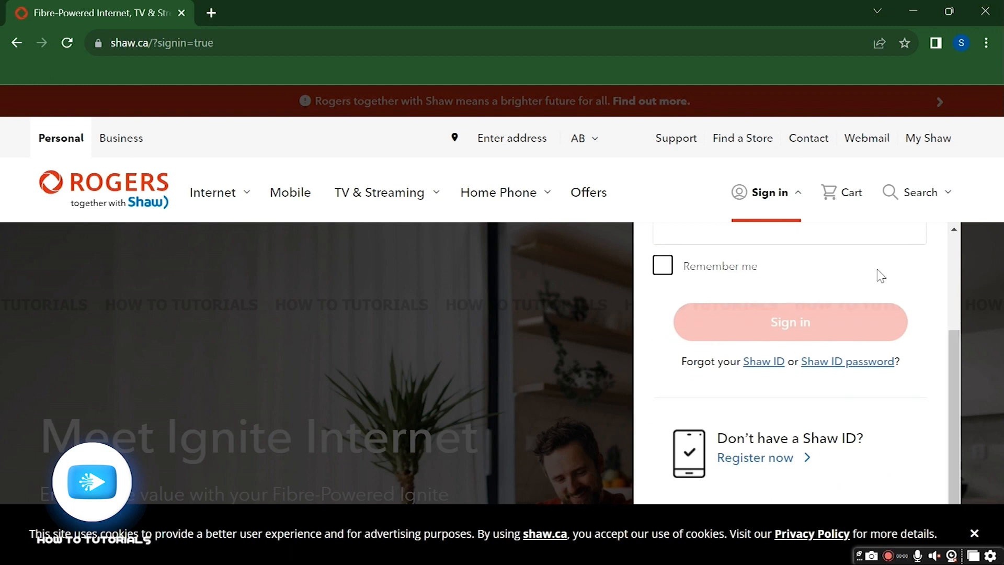
pyautogui.moveTo(715, 415)
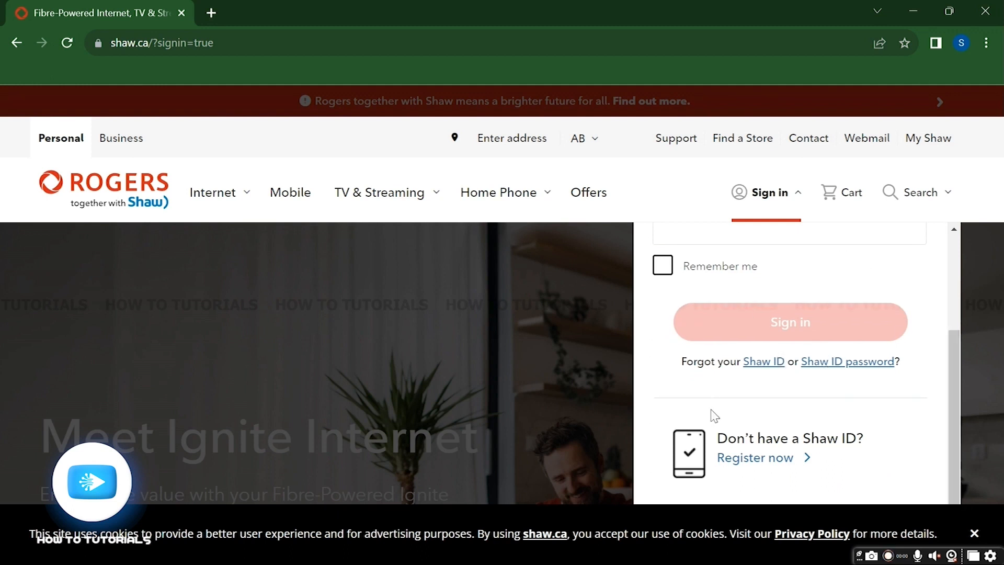
pyautogui.moveTo(759, 377)
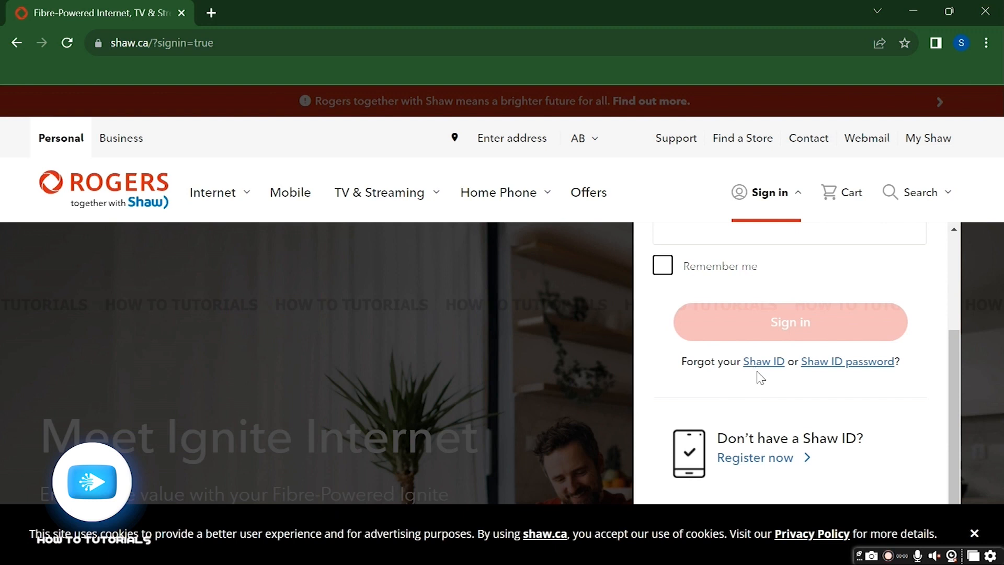
# - Start Shaw ID registration, supply the email and a compliant password, and submit them
pyautogui.click(755, 457)
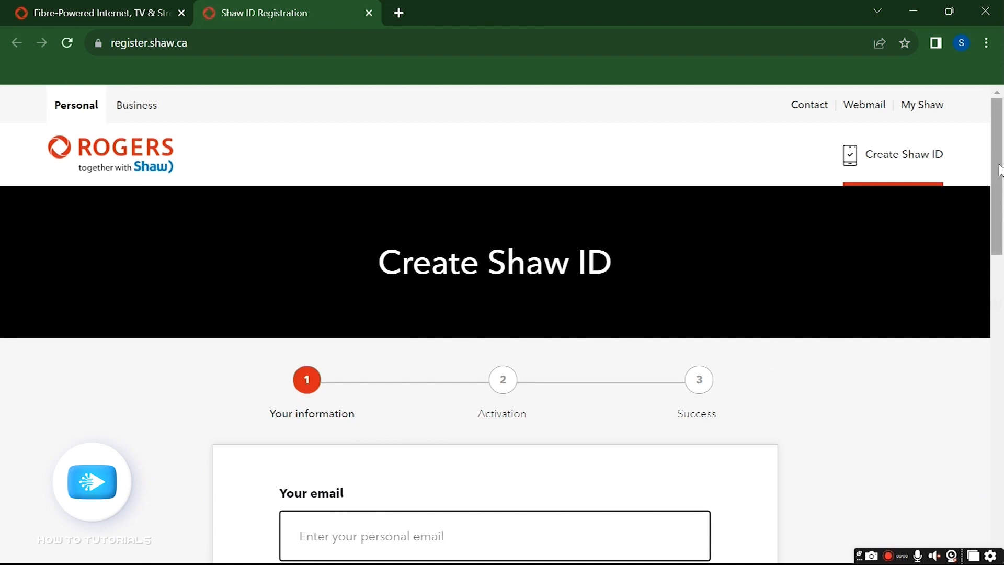
pyautogui.scroll(-3)
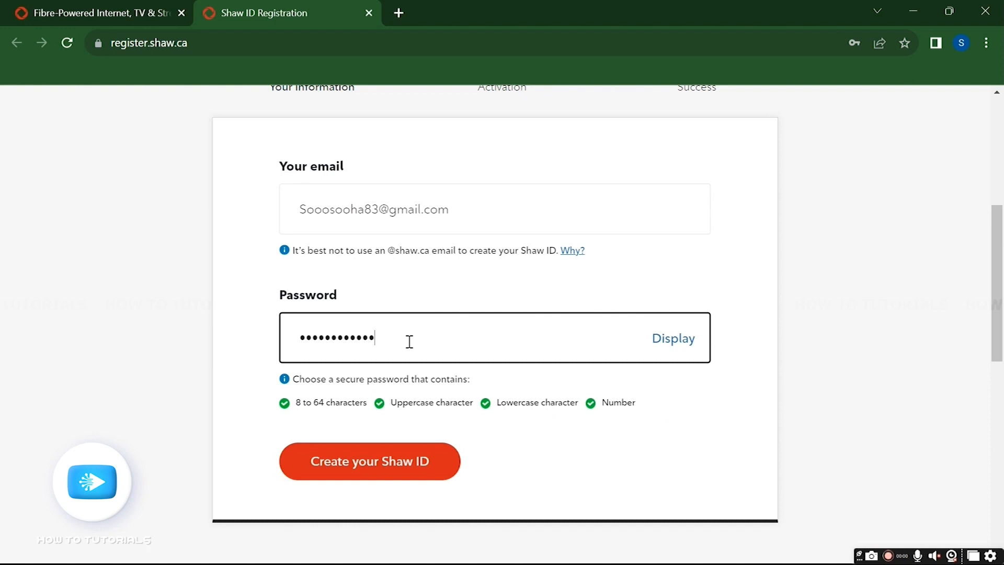
pyautogui.click(369, 461)
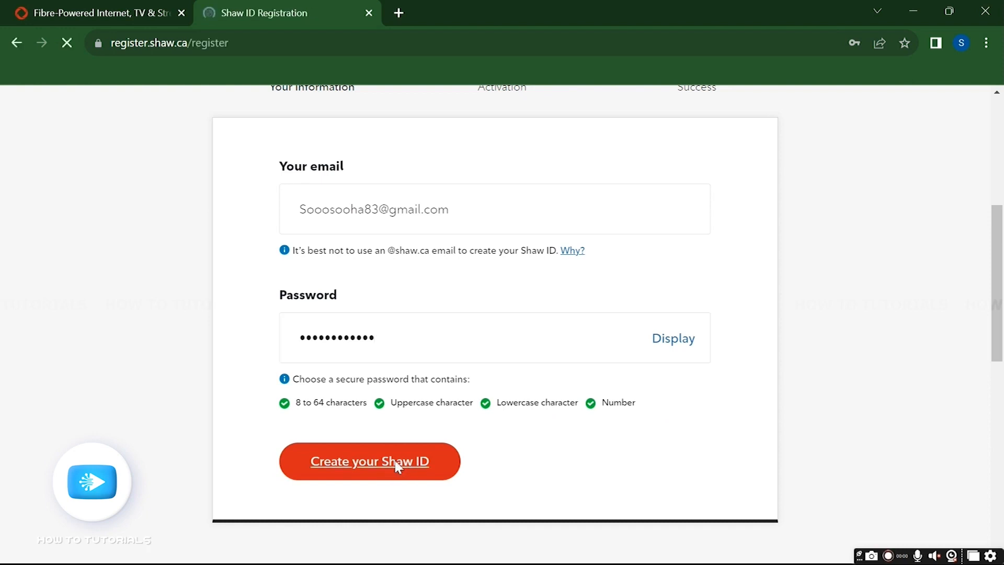
pyautogui.click(369, 462)
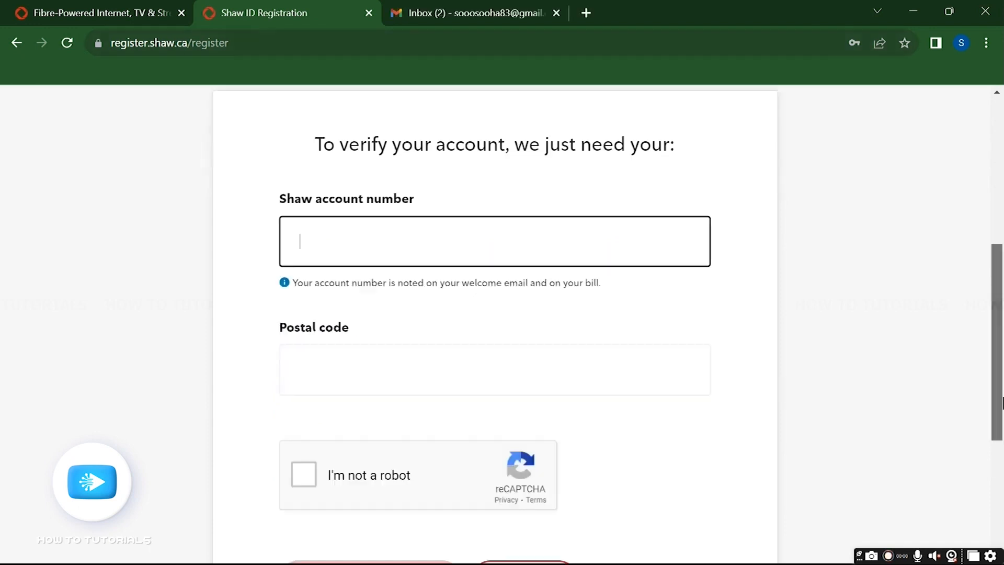
pyautogui.scroll(-3)
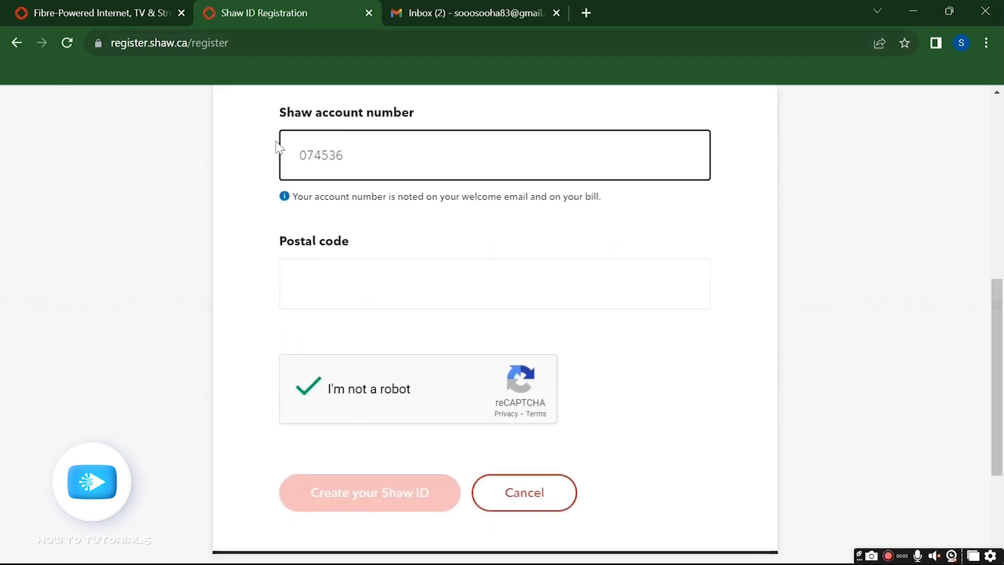
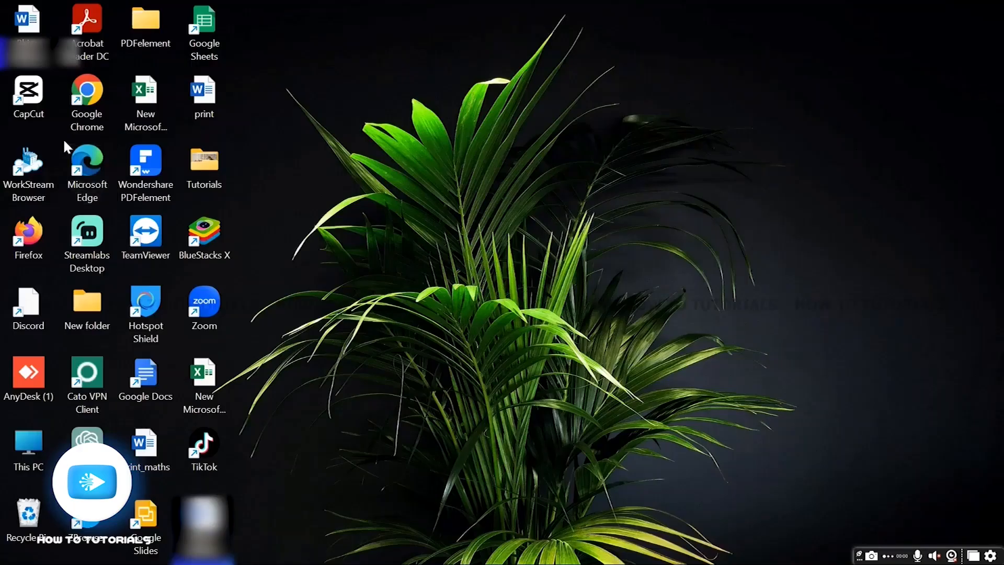
pyautogui.click(87, 96)
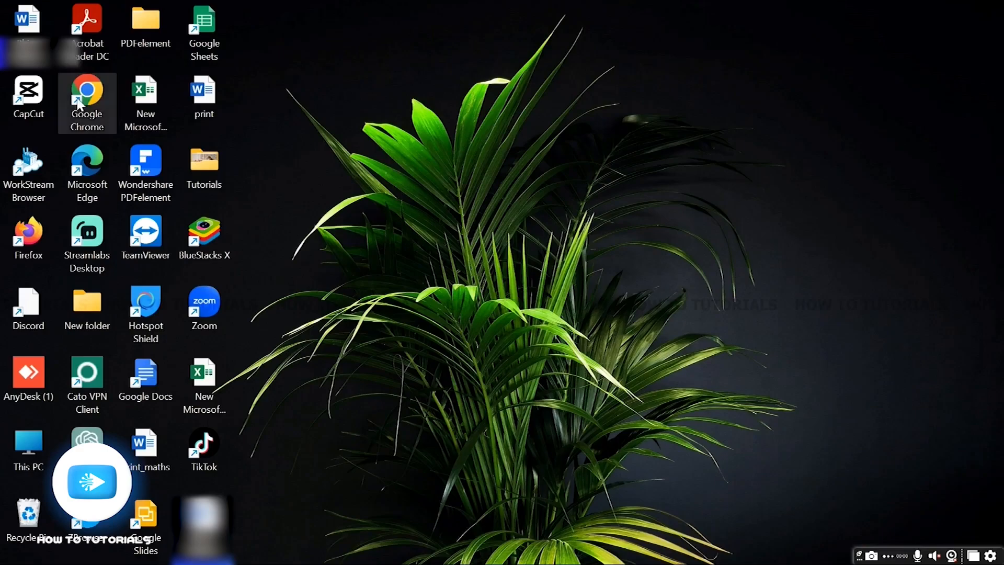